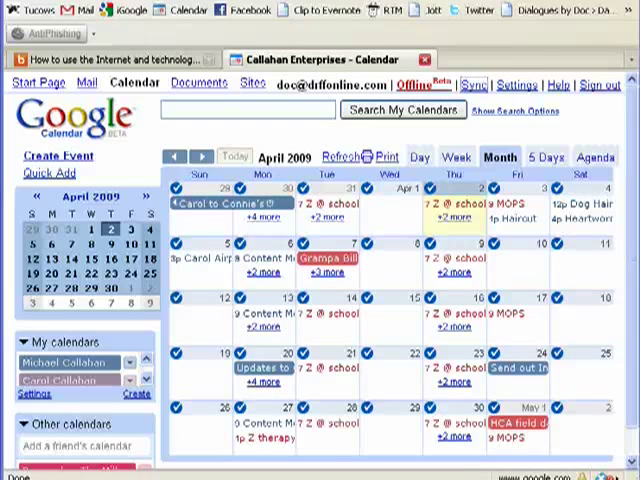
{"action": "mouse_move", "coordinate": [218, 207]}
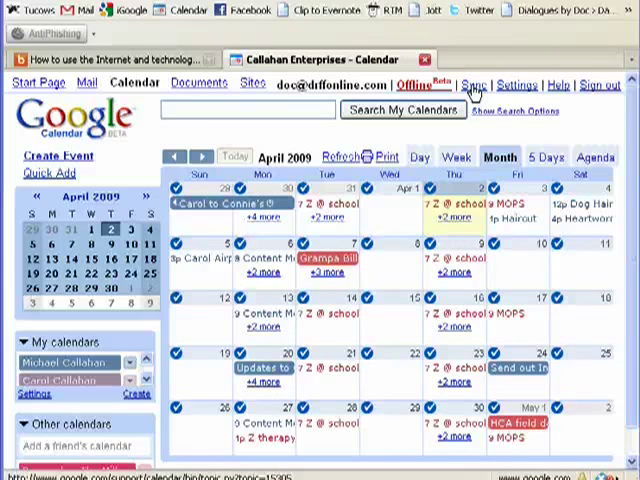
Go from the calendar Sync help to the 'Google Sync for BlackBerry' Mobile Help page
{"action": "left_click", "coordinate": [472, 85]}
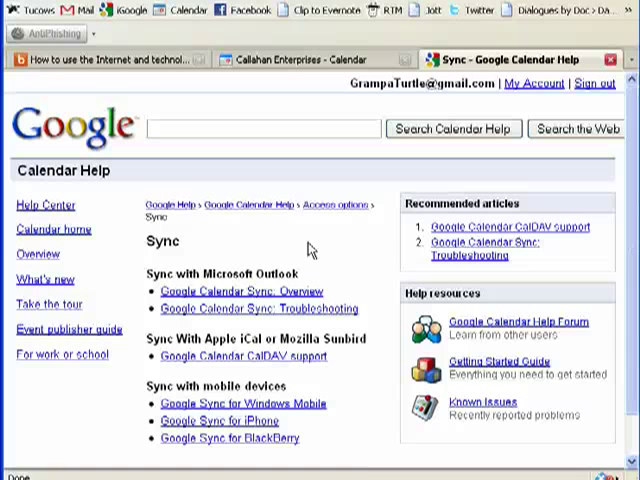
{"action": "scroll", "scroll_direction": "down", "scroll_amount": 3}
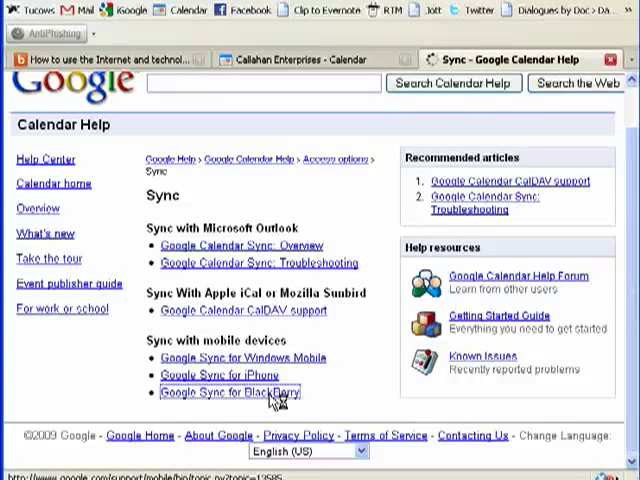
{"action": "left_click", "coordinate": [230, 400]}
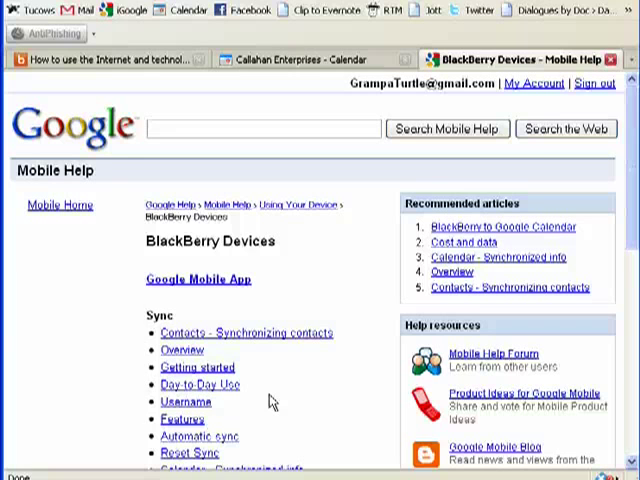
{"action": "mouse_move", "coordinate": [198, 373]}
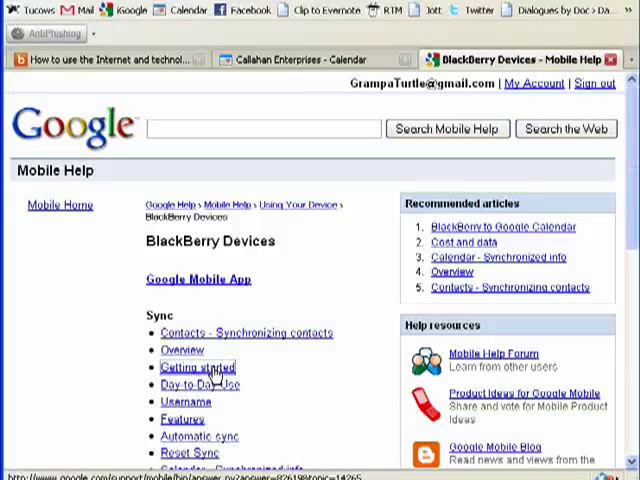
Open 'Getting started' and scroll through the BlackBerry download and installation steps
{"action": "left_click", "coordinate": [192, 367]}
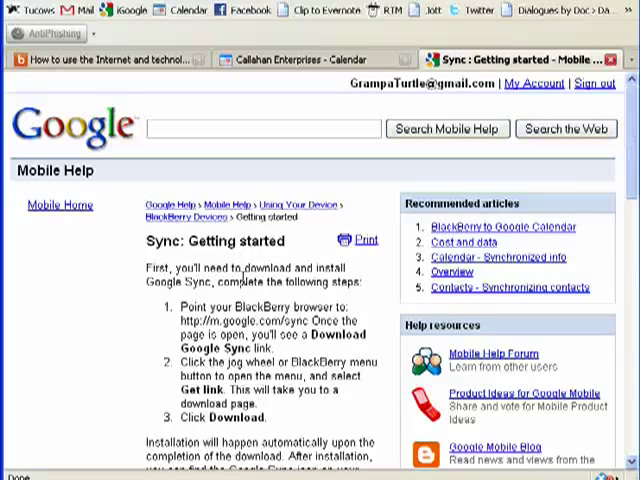
{"action": "scroll", "scroll_direction": "down", "scroll_amount": 3}
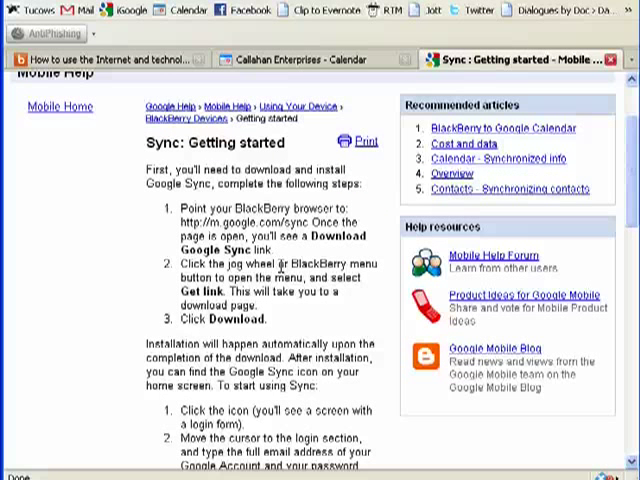
{"action": "mouse_move", "coordinate": [300, 258]}
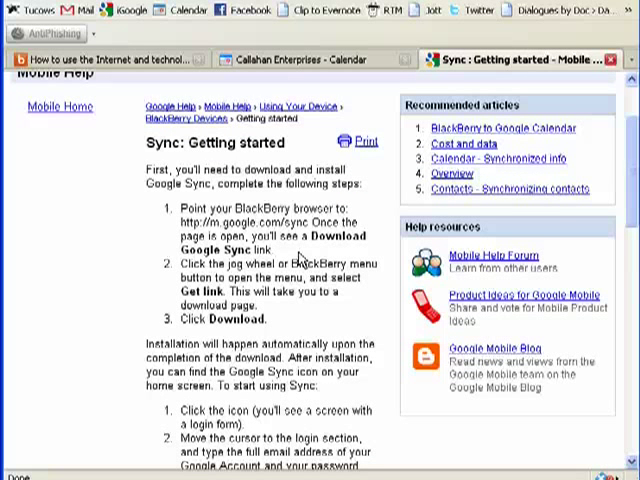
{"action": "mouse_move", "coordinate": [283, 251]}
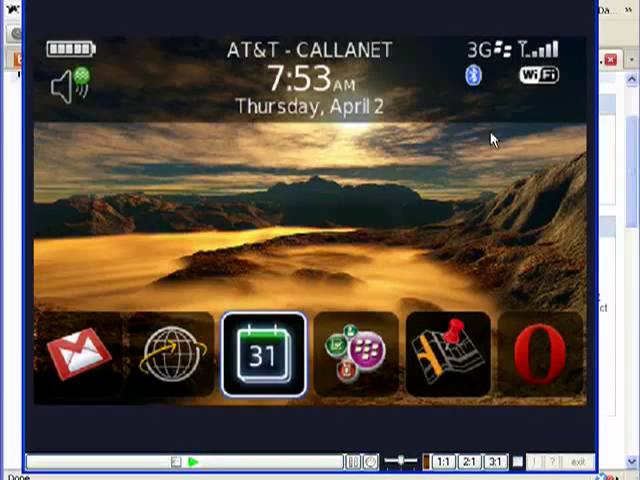
{"action": "mouse_move", "coordinate": [262, 370]}
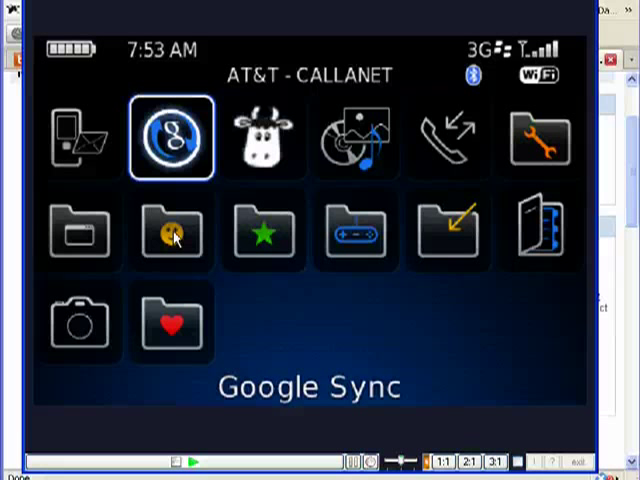
Launch Google Sync on the simulator and open its Options screen
{"action": "left_click", "coordinate": [171, 137]}
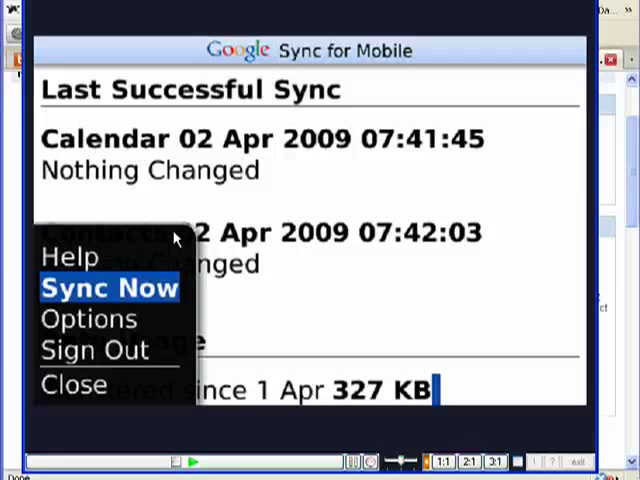
{"action": "left_click", "coordinate": [89, 318]}
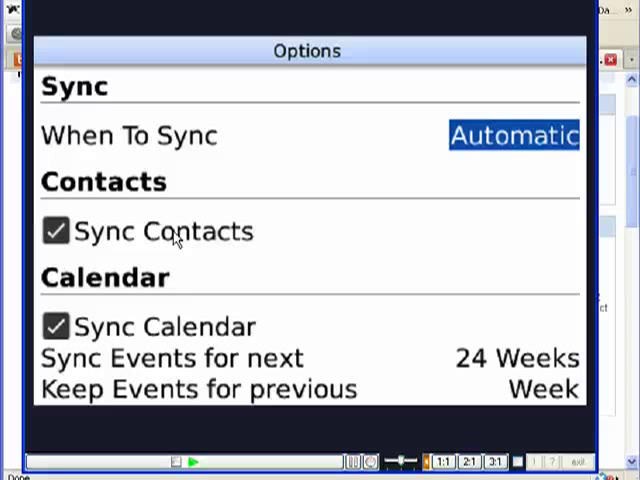
Confirm calendar sync is enabled and set 'Sync Events for next' to 24 Weeks
{"action": "left_click", "coordinate": [165, 231]}
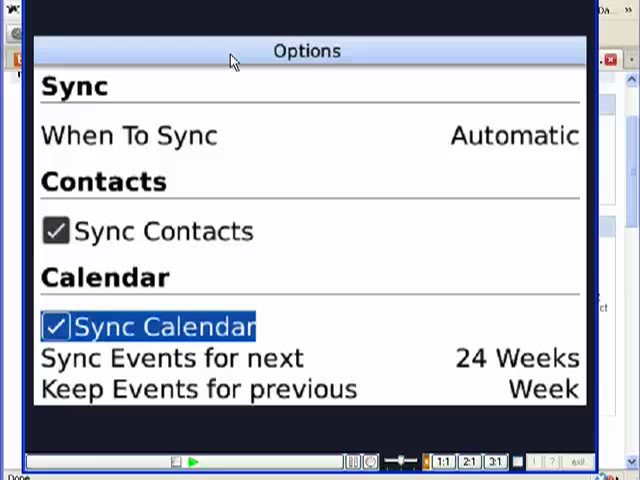
{"action": "left_click", "coordinate": [515, 358]}
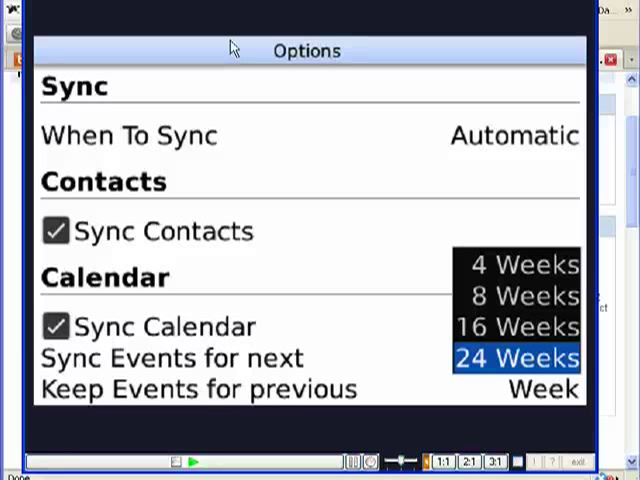
{"action": "left_click", "coordinate": [514, 357]}
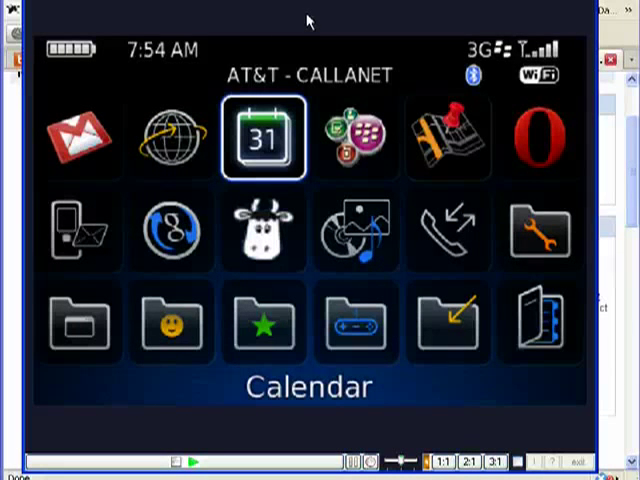
Open the simulator's Calendar to the April 2009 month view
{"action": "left_click", "coordinate": [262, 137]}
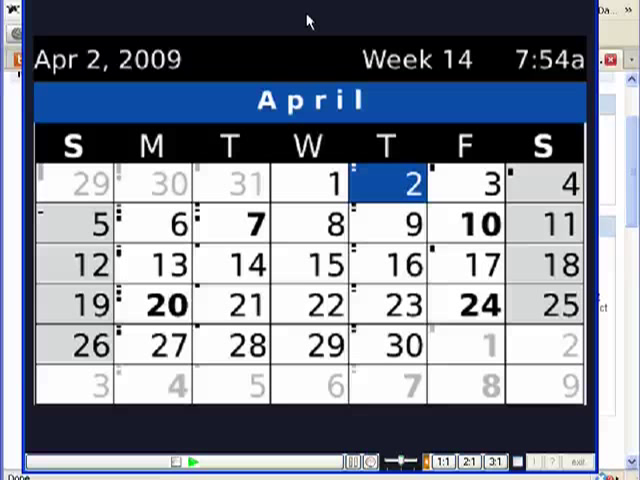